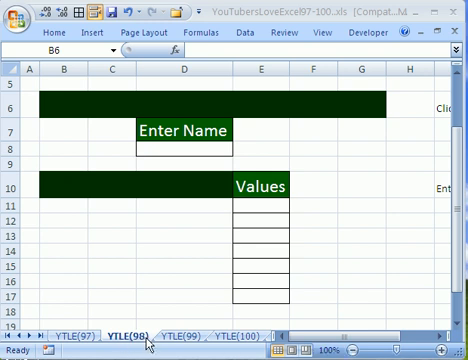
pyautogui.moveTo(281, 98)
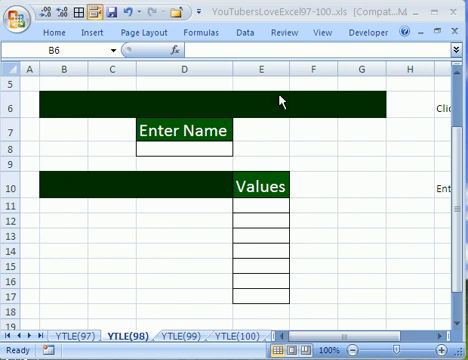
# Type 'Please Enter Name in cell D8' into the row-6 banner cell B6.
pyautogui.click(62, 104)
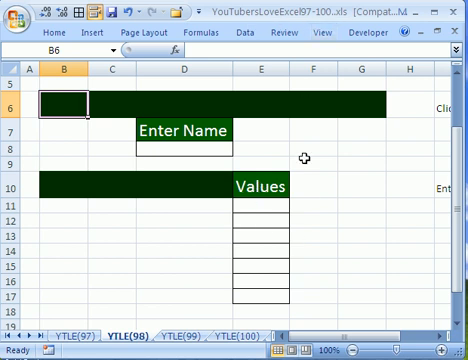
pyautogui.moveTo(221, 256)
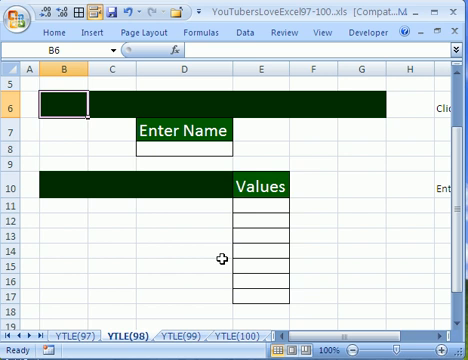
pyautogui.moveTo(196, 149)
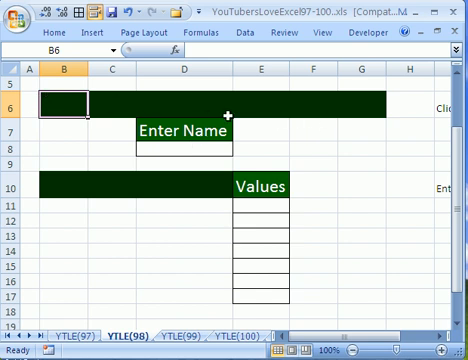
pyautogui.moveTo(165, 98)
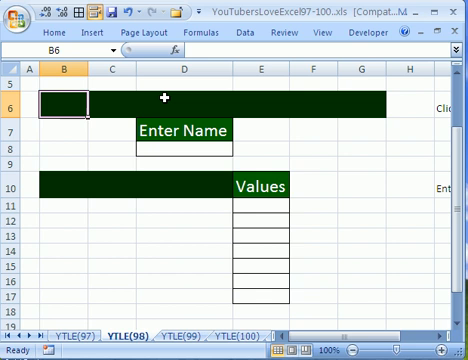
pyautogui.write('Please Enter Name')
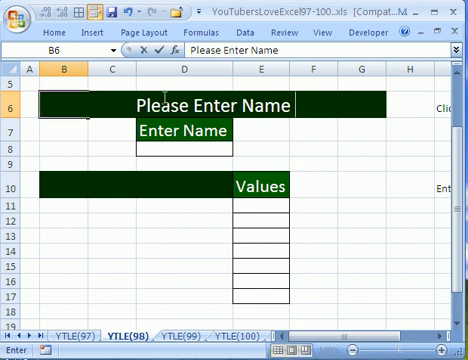
pyautogui.write('in cell D8')
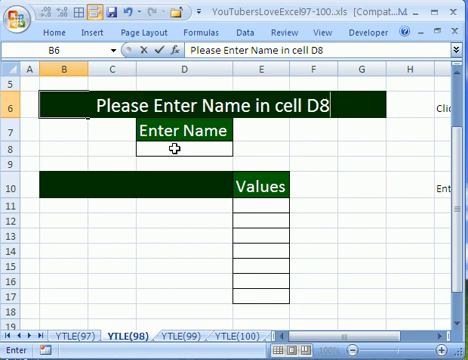
pyautogui.click(62, 126)
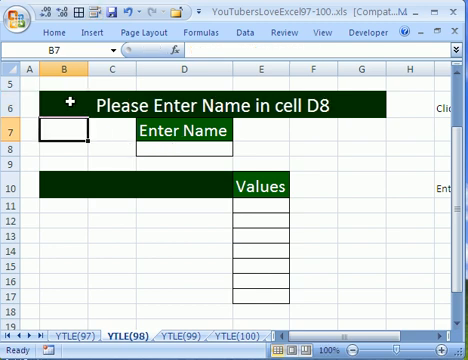
# Insert a row above row 5 to test the label, then reselect the banner cell.
pyautogui.rightClick(9, 82)
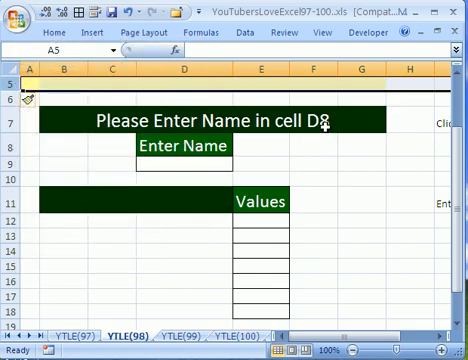
pyautogui.click(185, 158)
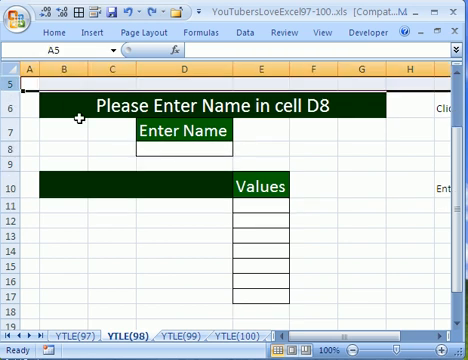
pyautogui.click(62, 103)
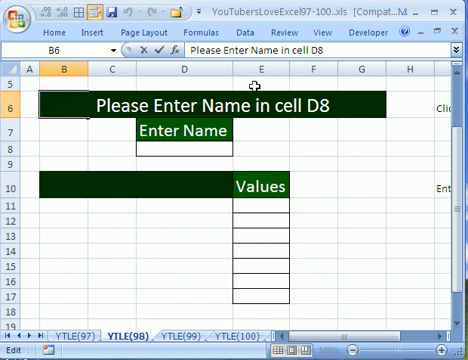
pyautogui.moveTo(113, 168)
pyautogui.write('=')
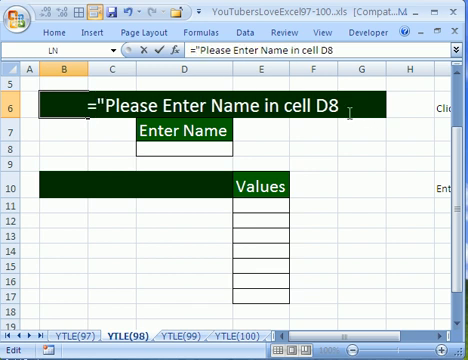
# Wrap the B6 text in quotes as a formula and select the hard-coded D8.
pyautogui.write('"')
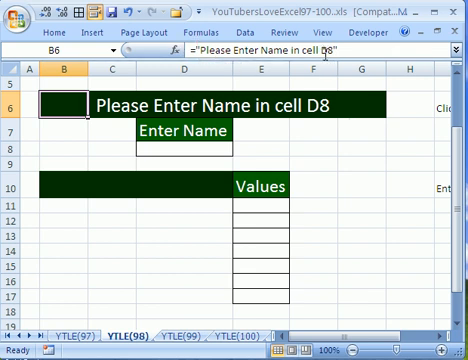
pyautogui.doubleClick(75, 106)
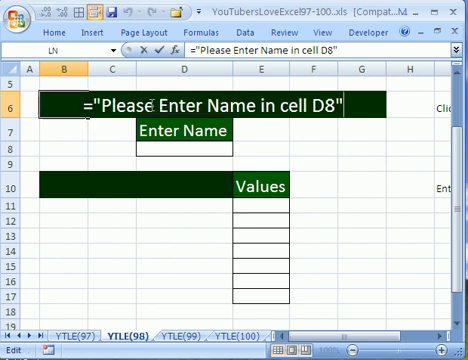
pyautogui.doubleClick(335, 102)
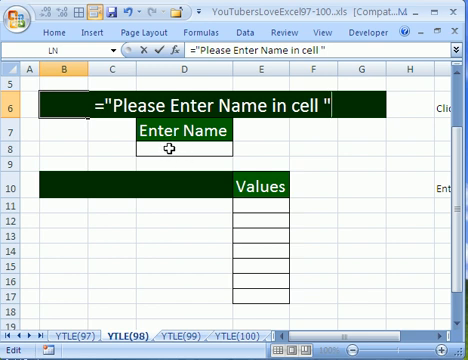
# Append &ADDRESS(ROW(D8) after the closing quote of the banner formula.
pyautogui.write('&')
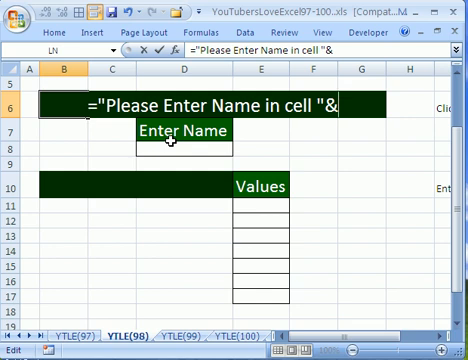
pyautogui.write('ADDRESS(')
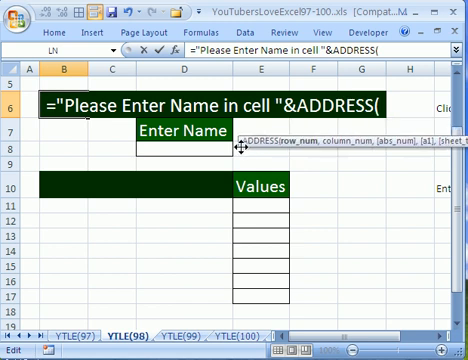
pyautogui.moveTo(322, 184)
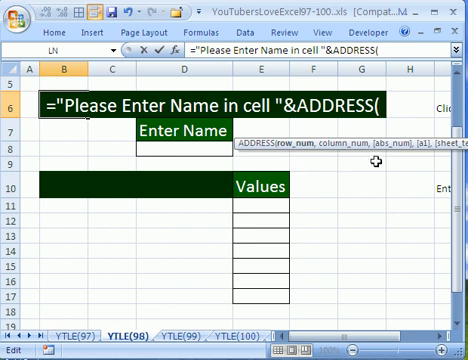
pyautogui.moveTo(393, 148)
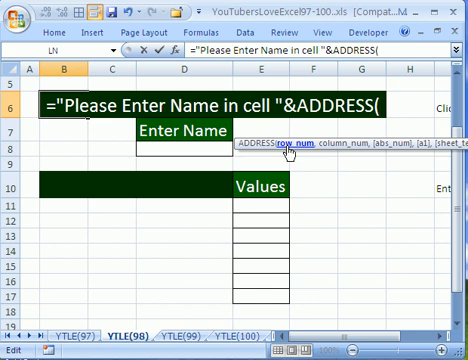
pyautogui.write('r')
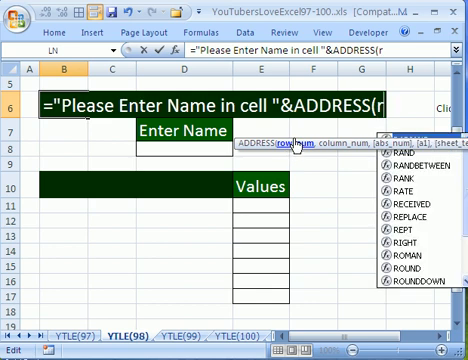
pyautogui.write('ROW(D8')
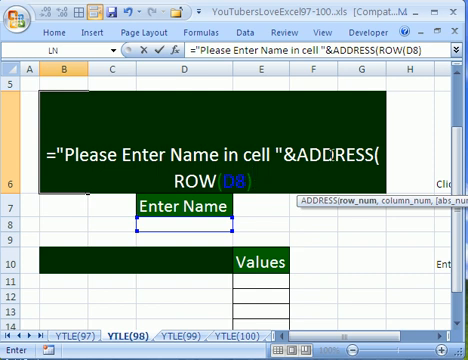
pyautogui.moveTo(355, 207)
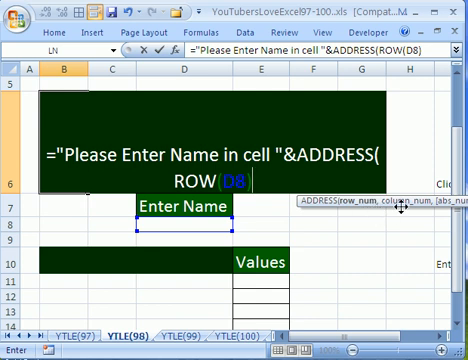
# Add COLUMN(D8) as the second ADDRESS argument after ROW(D8).
pyautogui.write(',COLUMN(D8')
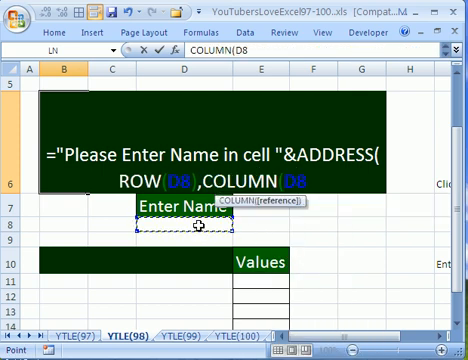
pyautogui.write('),')
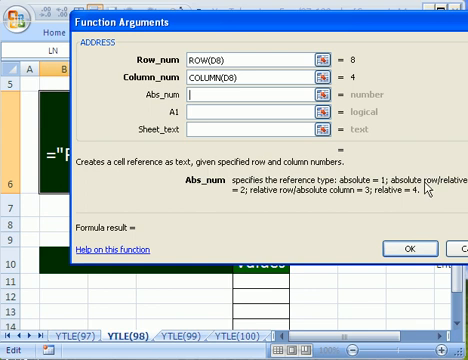
pyautogui.moveTo(337, 196)
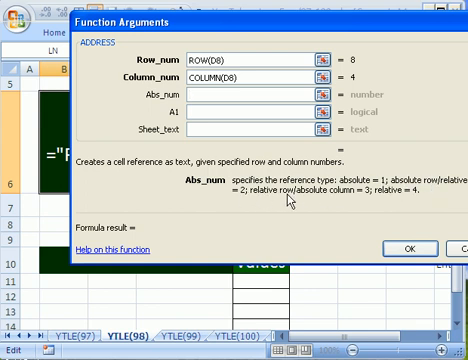
pyautogui.moveTo(400, 200)
pyautogui.write('4')
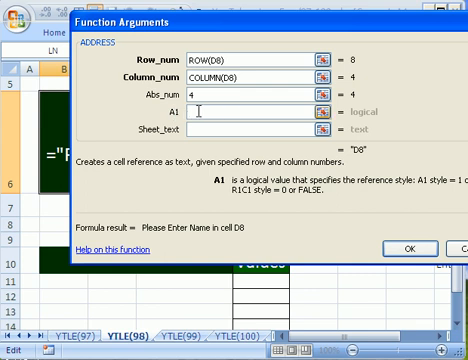
# Set Abs_num to 4 in Function Arguments and commit the banner formula.
pyautogui.click(250, 131)
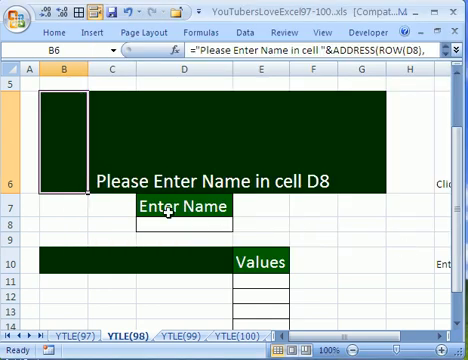
pyautogui.moveTo(333, 229)
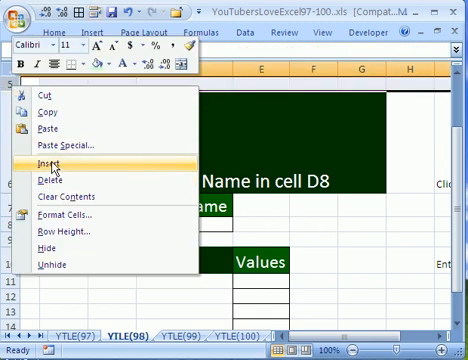
# Insert a blank row above the Values table form.
pyautogui.click(45, 160)
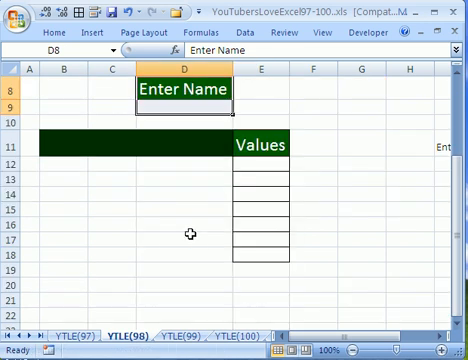
# Enter the formula ="Plaese enter values in the range" in B11.
pyautogui.click(73, 144)
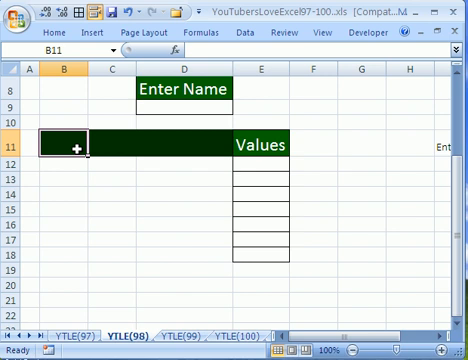
pyautogui.write('="')
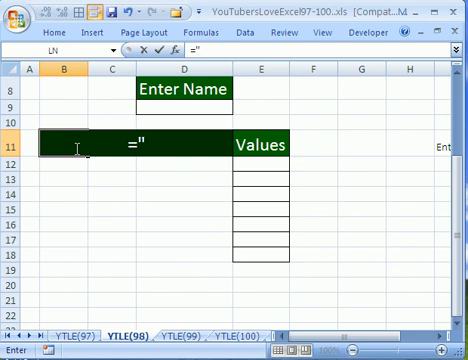
pyautogui.write('Please')
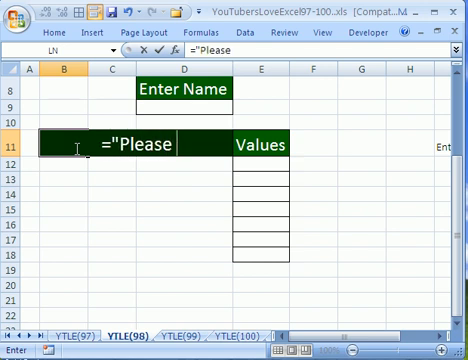
pyautogui.press('Backspace')
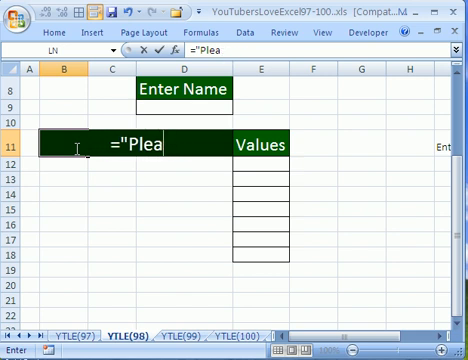
pyautogui.write('ese')
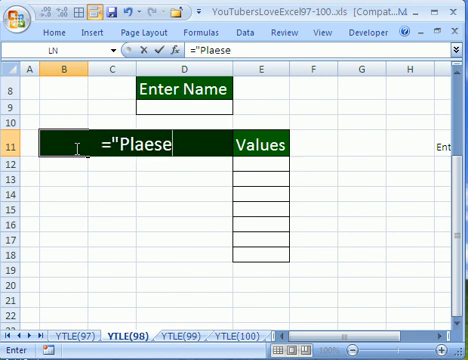
pyautogui.write('enter values in')
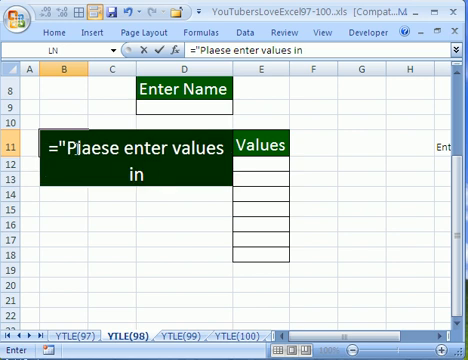
pyautogui.write('the range')
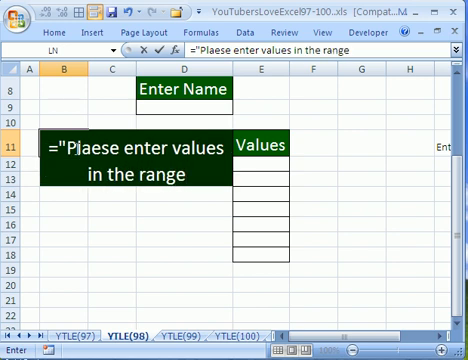
pyautogui.write('"')
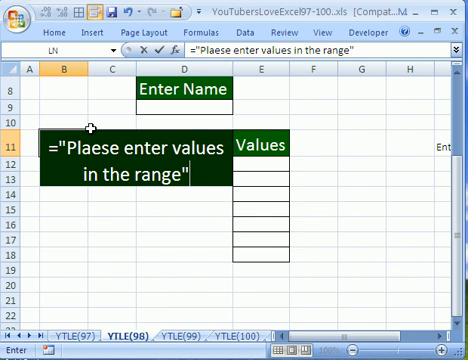
pyautogui.press('Return')
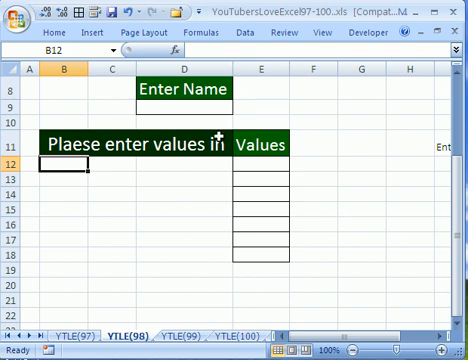
# Spell-check from B11 and Change All to correct 'Plaese' to 'Please'.
pyautogui.click(65, 144)
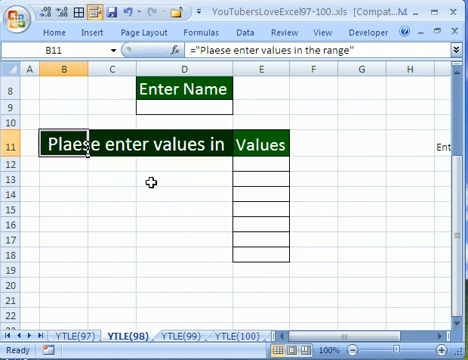
pyautogui.click(285, 33)
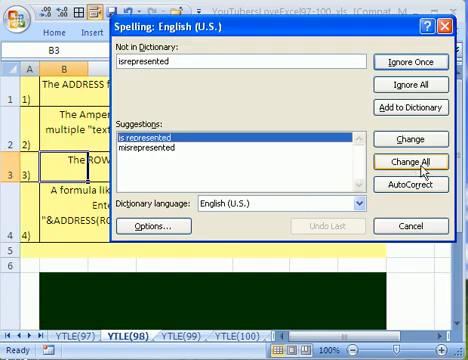
pyautogui.click(402, 160)
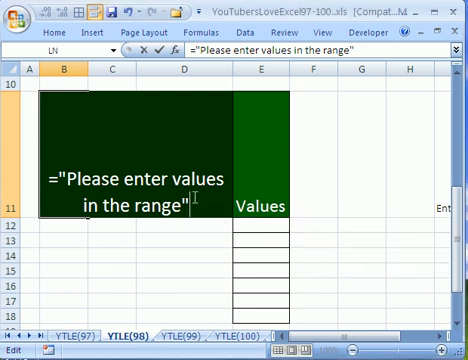
# Append &ADDRESS(ROW(E12),COLUMN(E12),4)&" to the B11 label formula.
pyautogui.write('&')
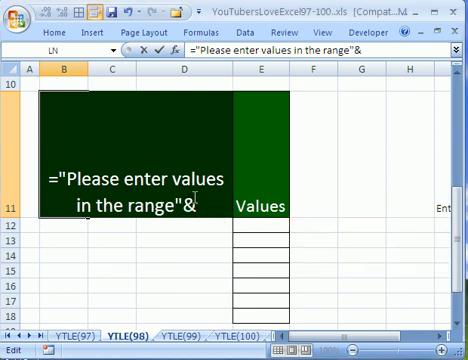
pyautogui.moveTo(67, 241)
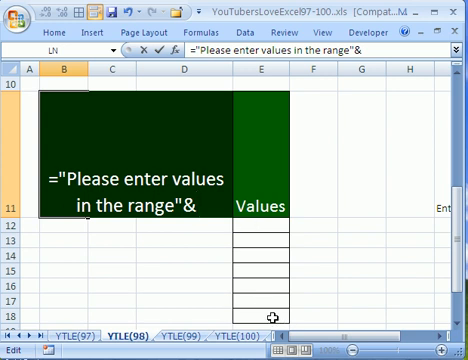
pyautogui.write('ad')
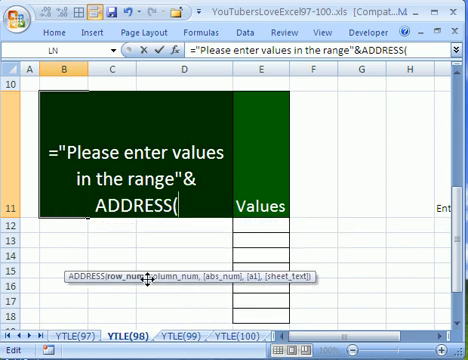
pyautogui.write('ROW')
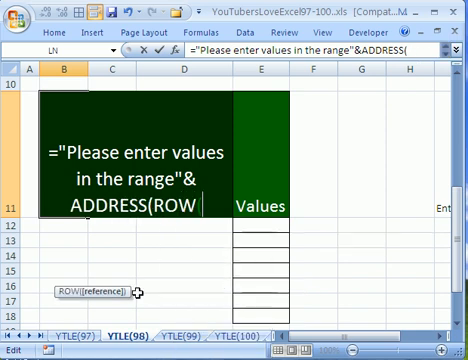
pyautogui.click(262, 222)
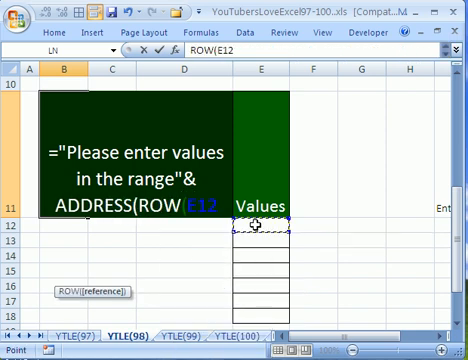
pyautogui.write(',')
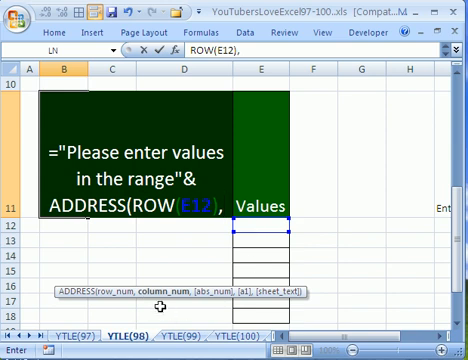
pyautogui.write('col')
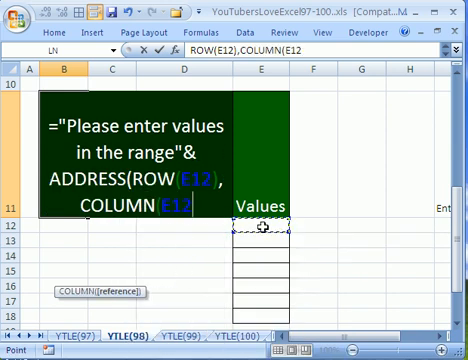
pyautogui.write('),4)')
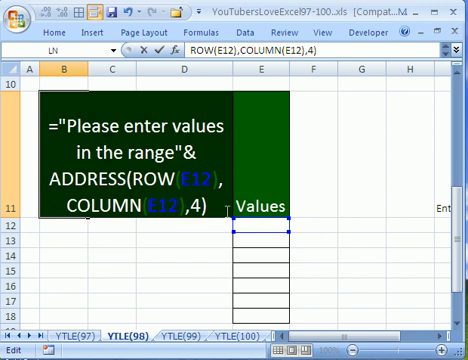
pyautogui.write('&"')
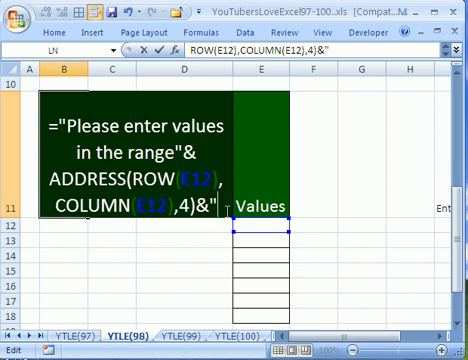
pyautogui.write(':')
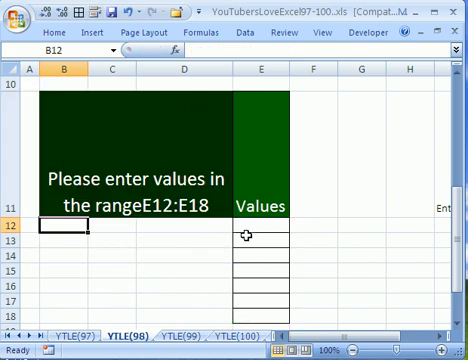
pyautogui.moveTo(205, 205)
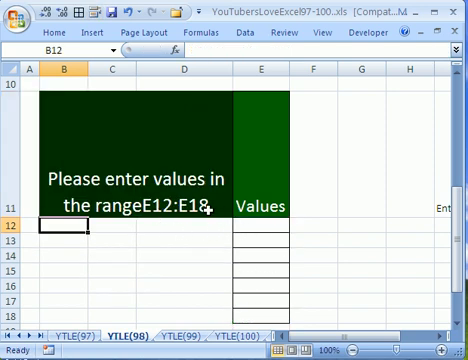
# Use the header right-click menu to insert cells, shifting the Values table toward F13:F19.
pyautogui.rightClick(15, 85)
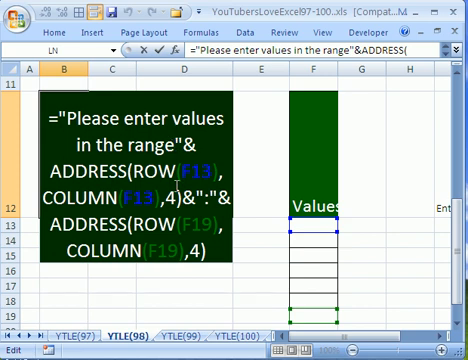
# Commit B11's edited formula so it reads 'Please enter values in the range F13:F19'.
pyautogui.press('Return')
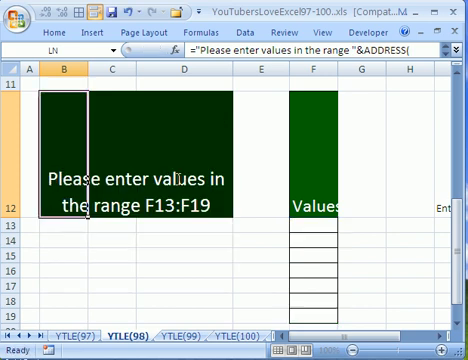